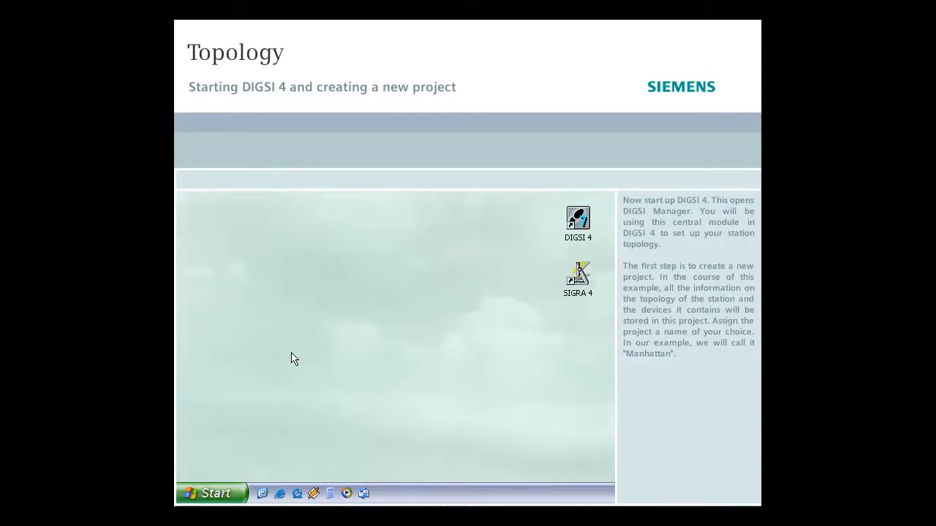
mouse_move(519, 251)
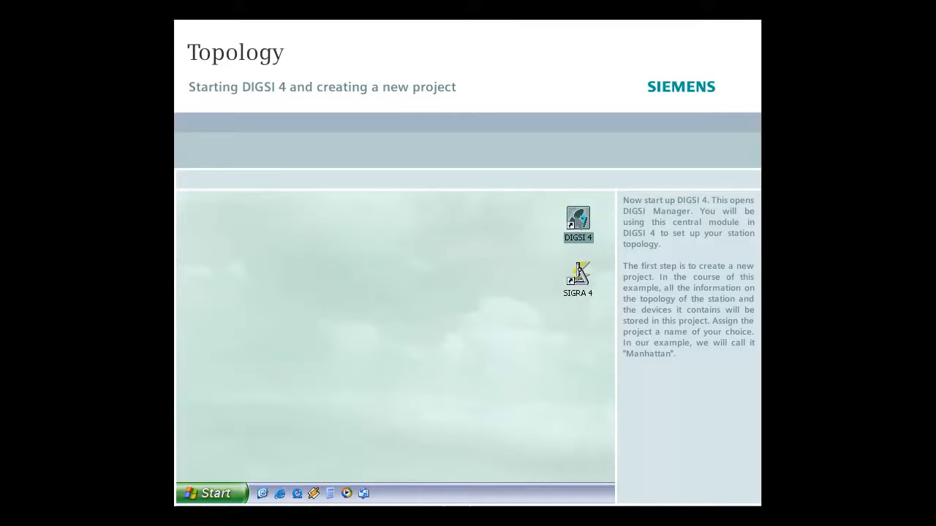
- Start DIGSI Manager from the DIGSI 4 desktop shortcut
double_click(578, 219)
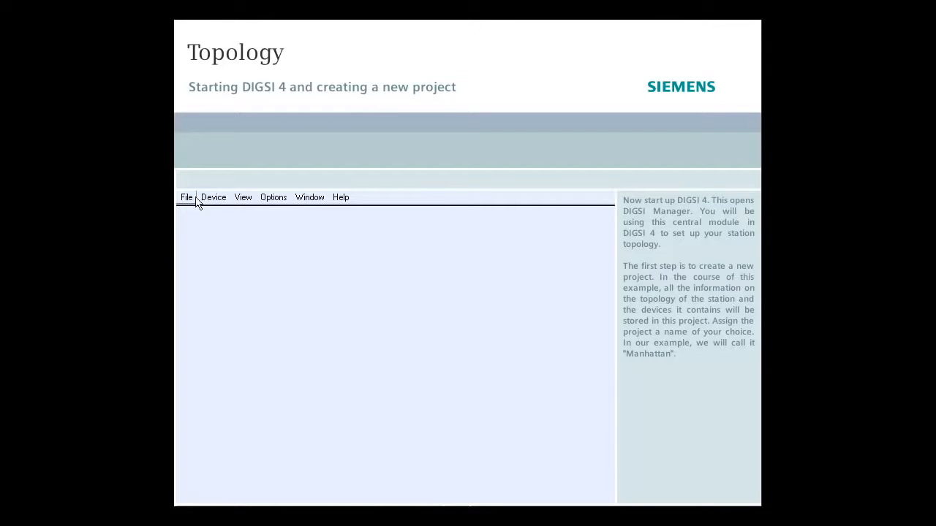
- Create a new project named Manhattan in the default D4PROJ storage path
left_click(186, 196)
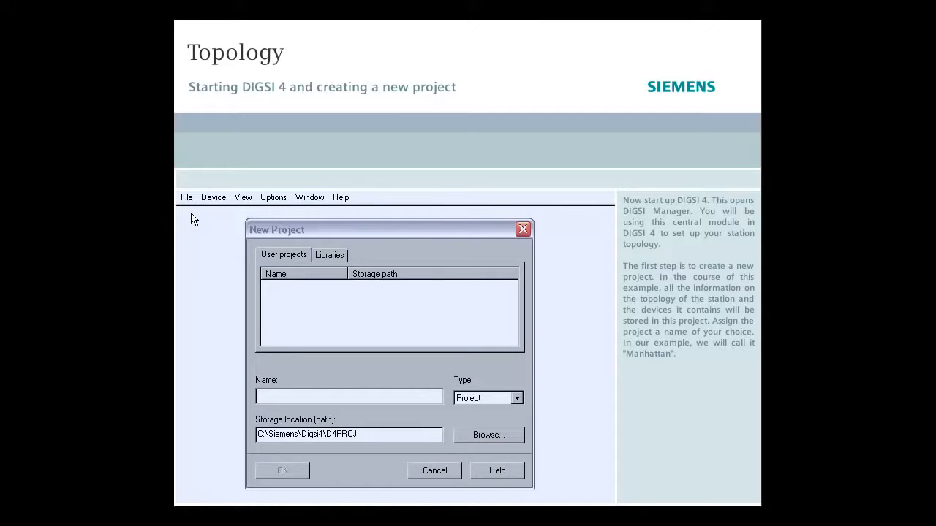
type("Manhatt")
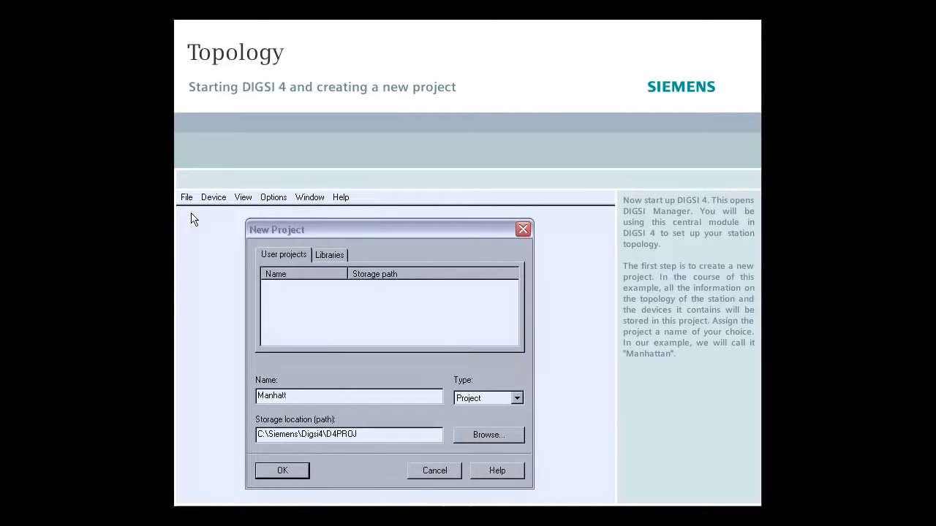
type("an")
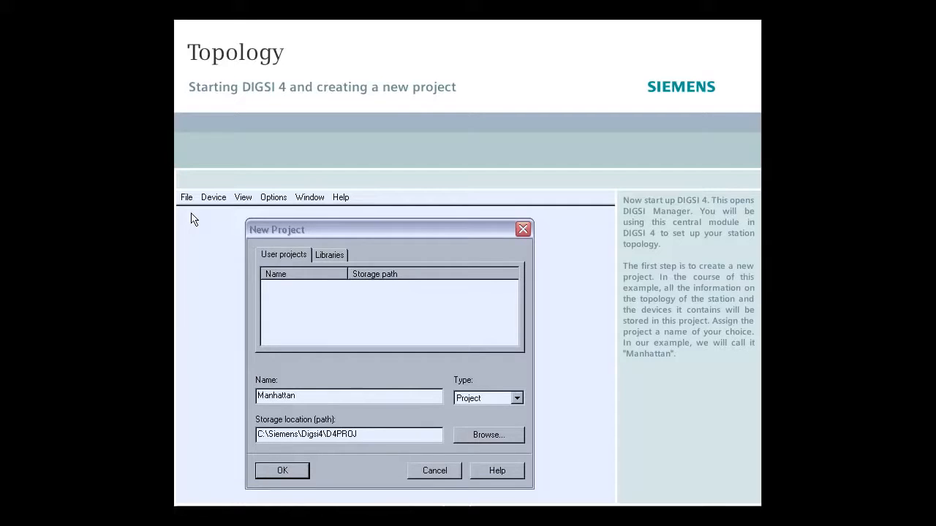
mouse_move(276, 426)
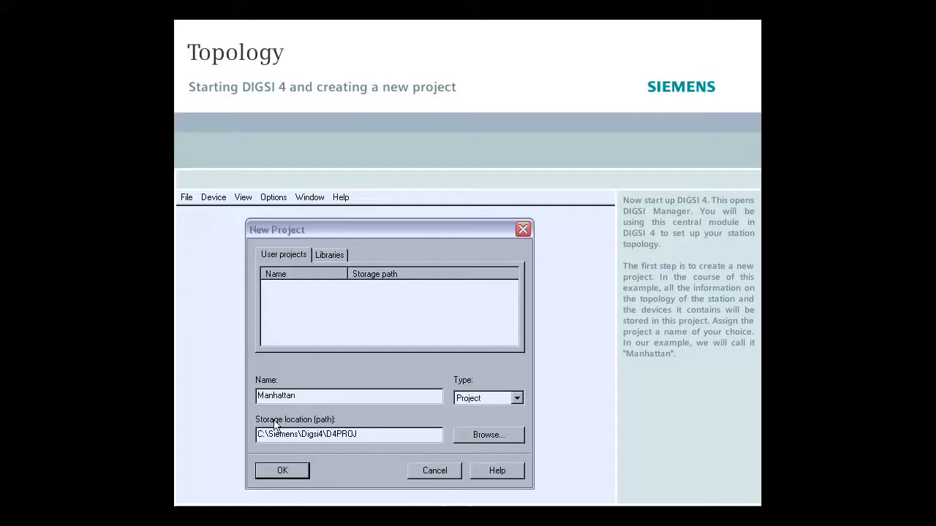
left_click(282, 470)
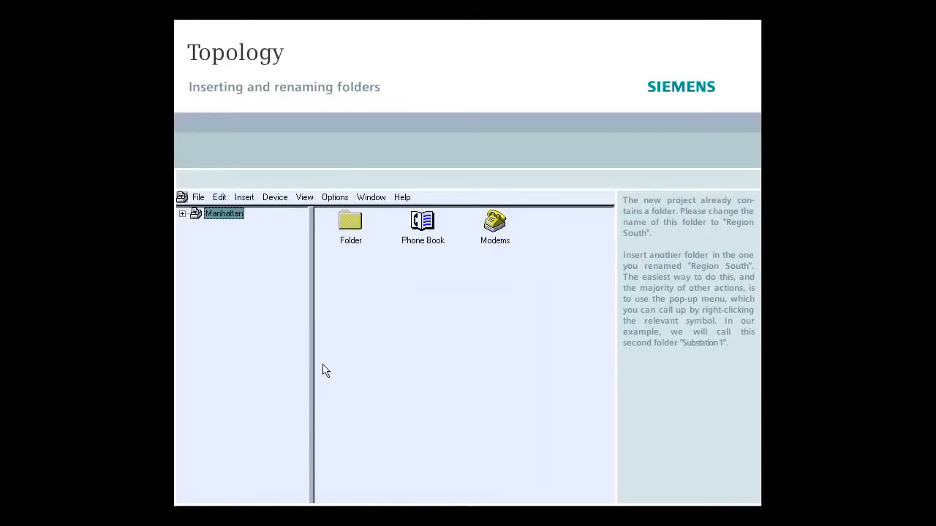
- Rename the default folder to Region South and insert a folder named Substation 1 inside it
left_click(350, 240)
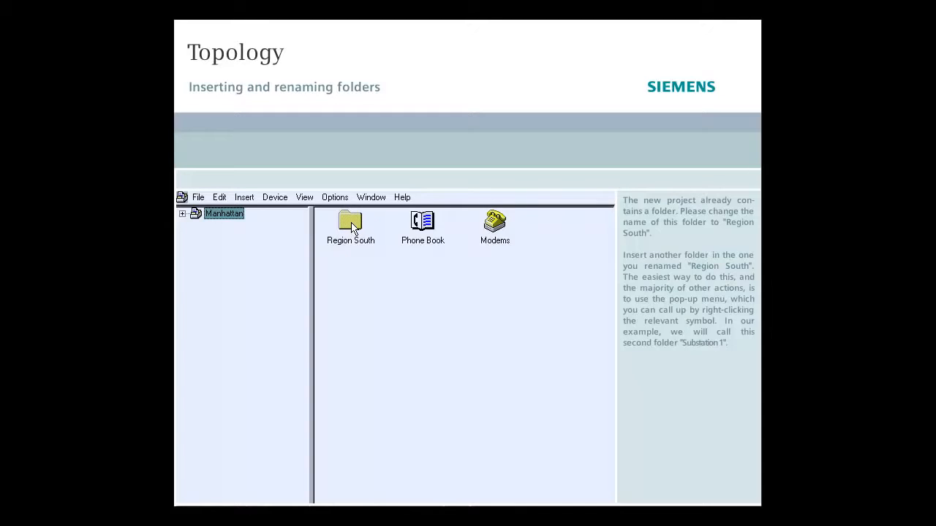
right_click(351, 223)
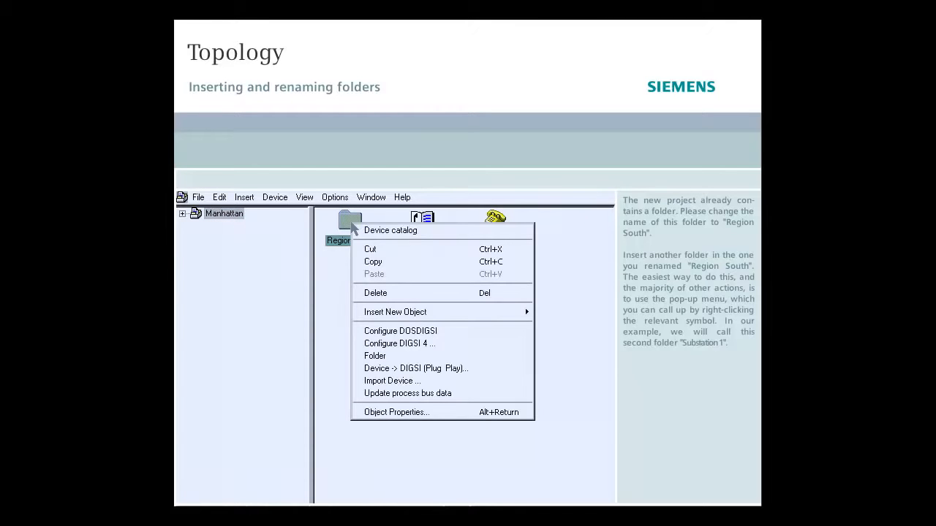
mouse_move(400, 343)
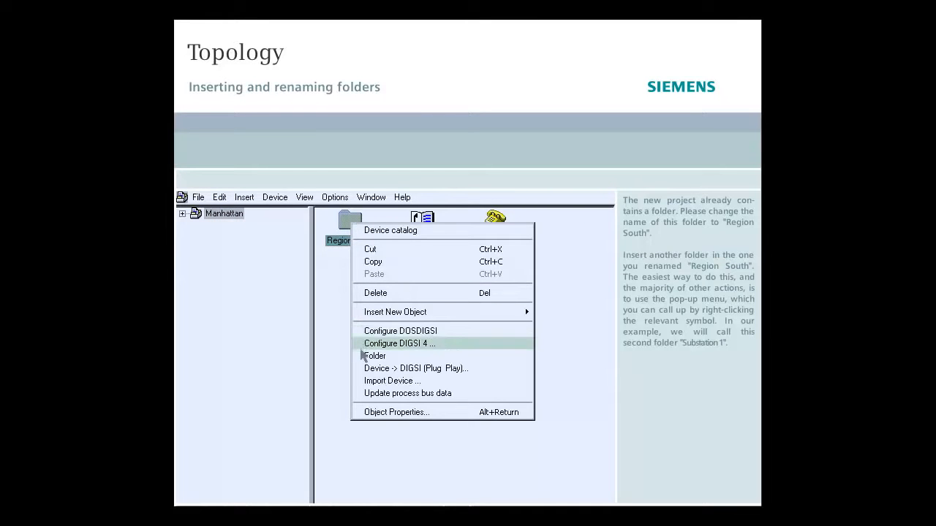
left_click(374, 356)
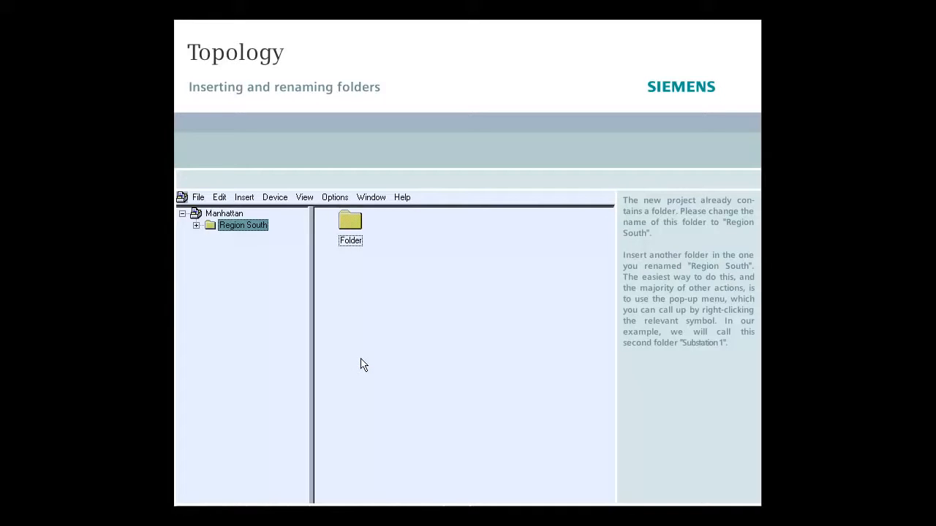
mouse_move(358, 283)
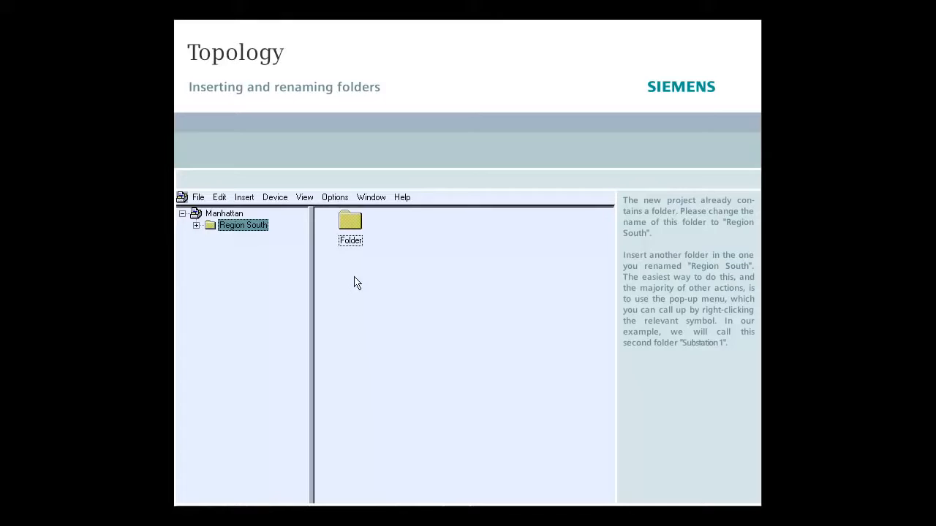
left_click(350, 241)
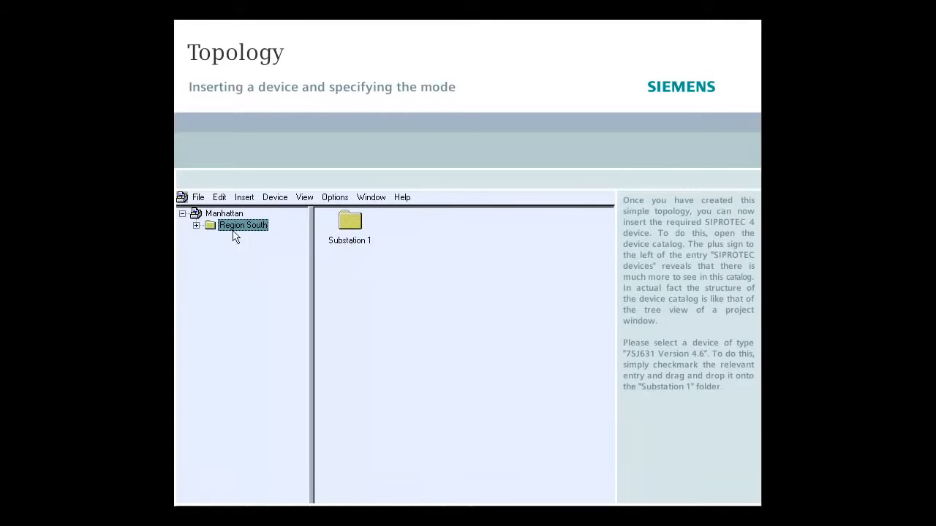
- Expand the SIPROTEC catalog through 7SJ and 7SJ631 and choose the V4.6 device for Substation 1
left_click(196, 225)
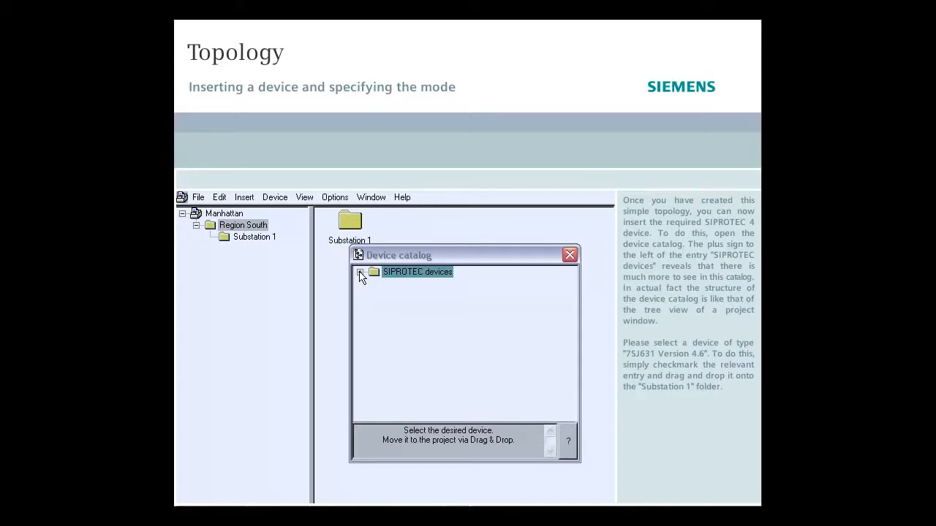
left_click(360, 271)
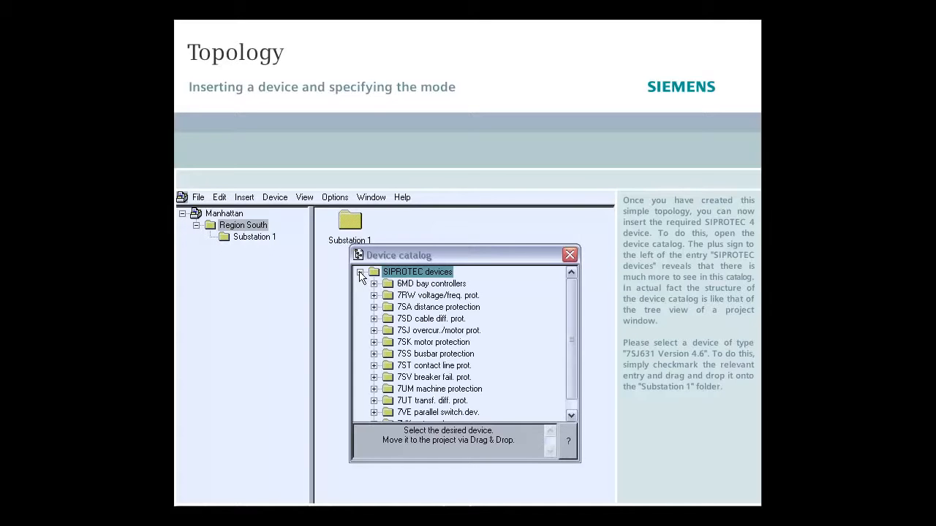
left_click(373, 329)
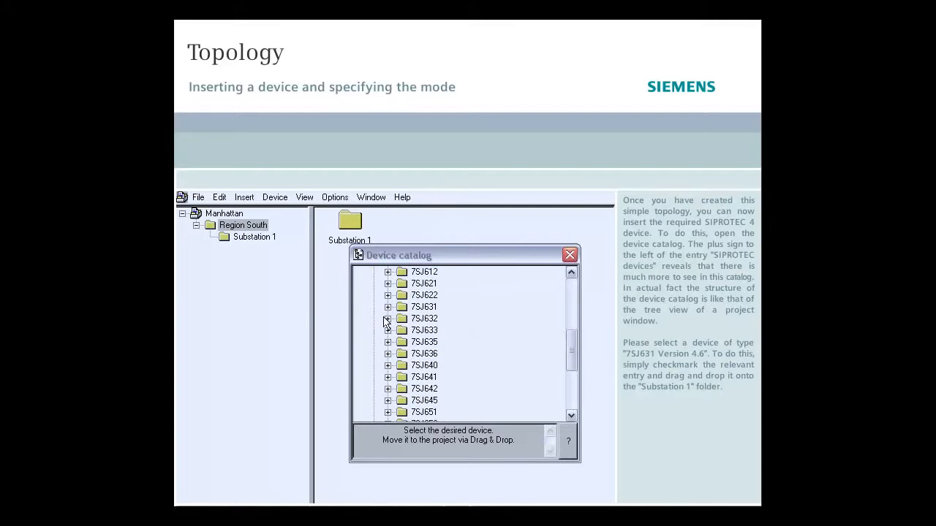
left_click(388, 306)
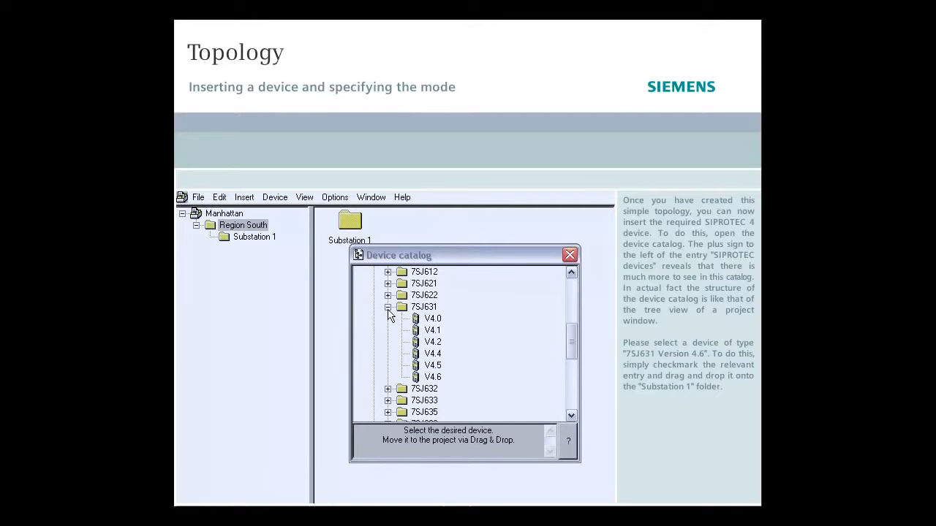
mouse_move(408, 369)
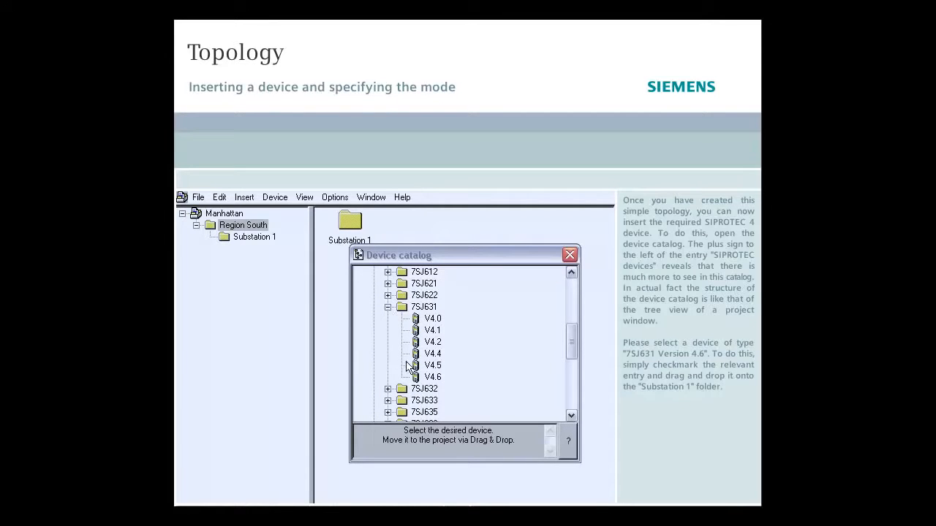
mouse_move(417, 385)
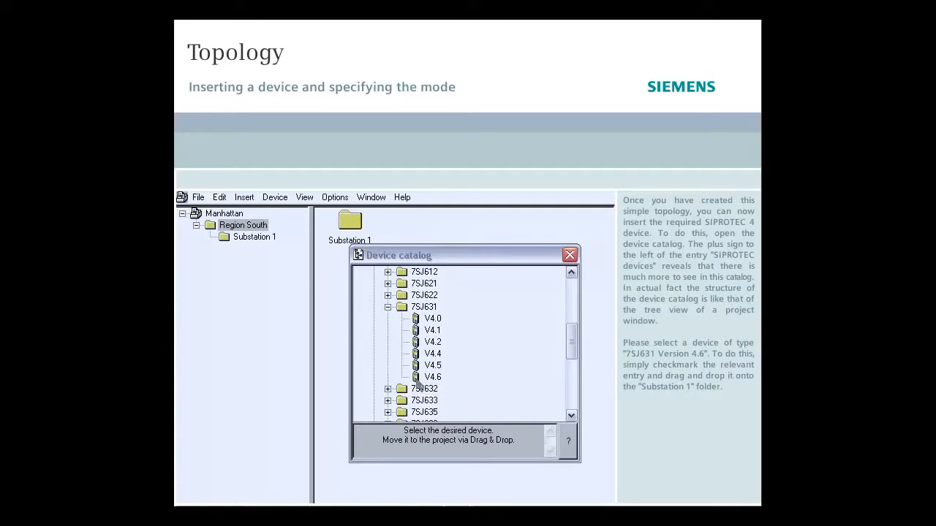
left_click(255, 237)
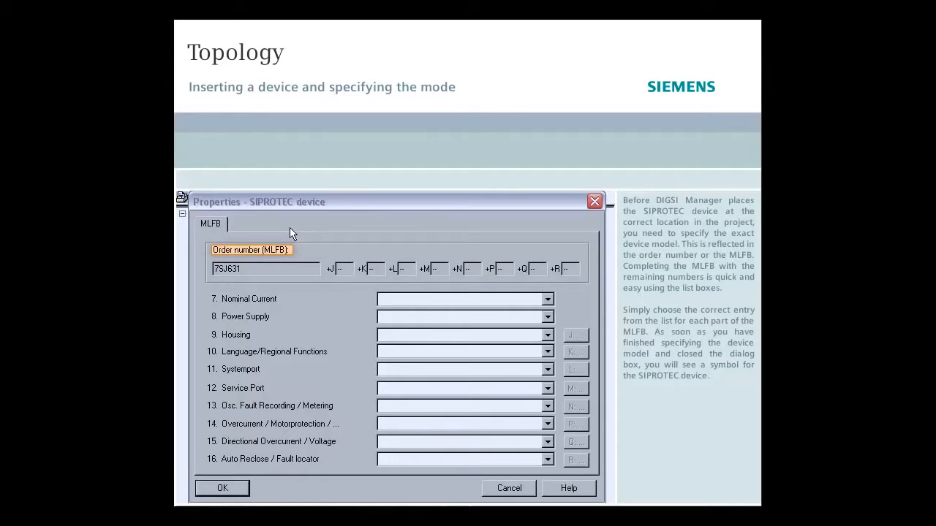
mouse_move(533, 300)
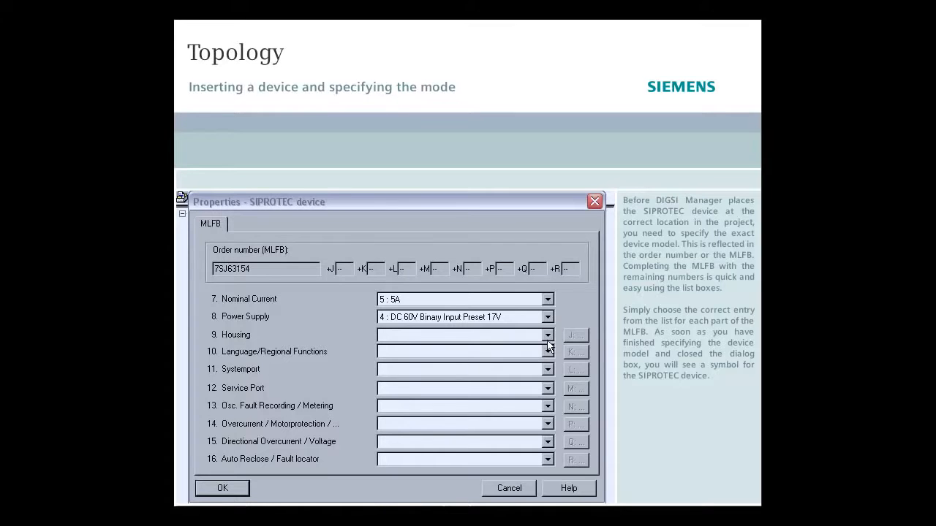
- Complete the order number: Housing E, System port 3, Overcurrent H, Directional G, Auto Reclose 3 with fault locator, and confirm
left_click(547, 335)
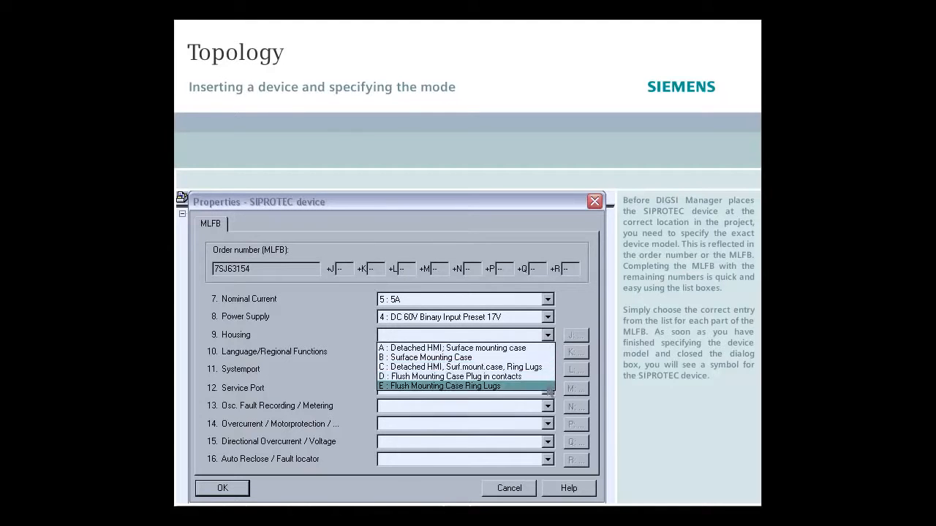
left_click(438, 386)
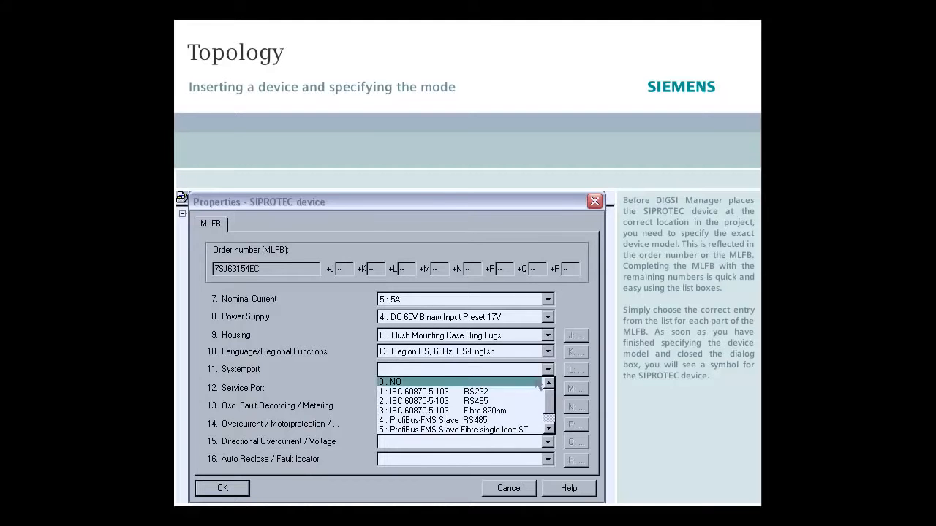
left_click(453, 410)
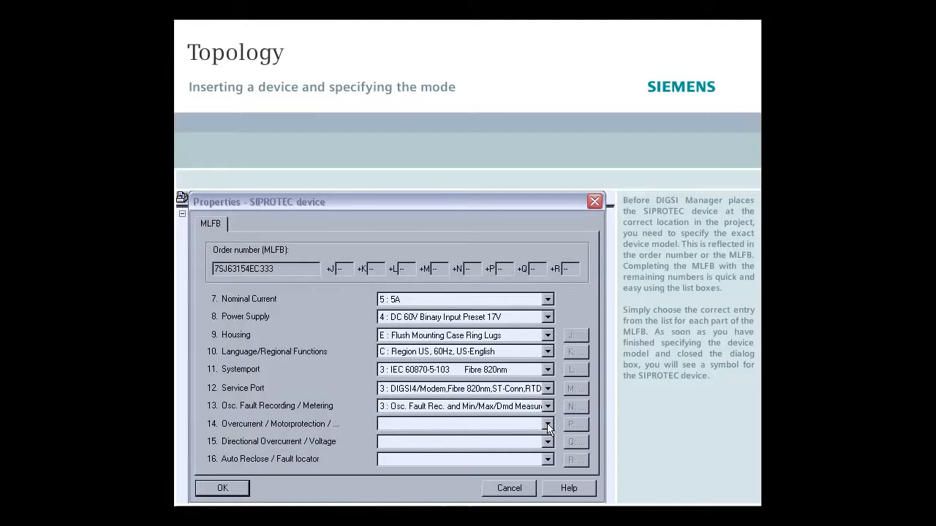
left_click(548, 424)
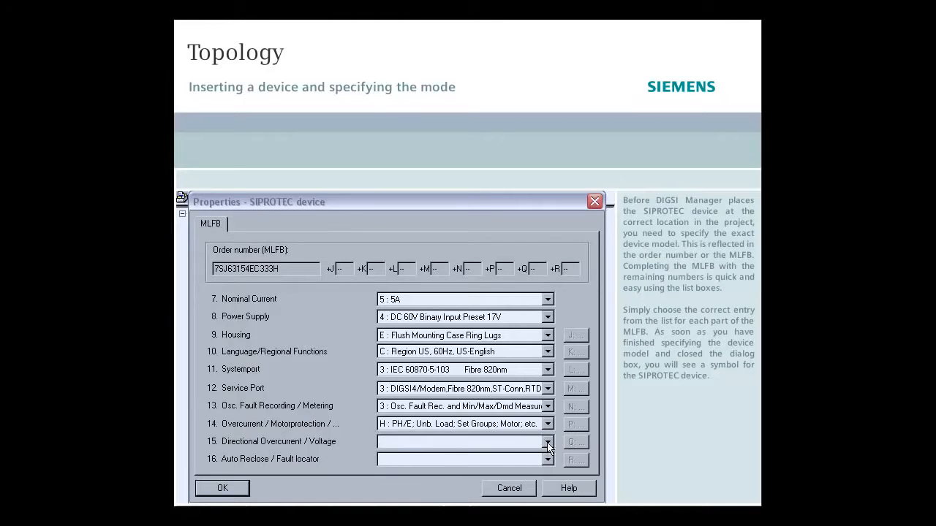
left_click(547, 441)
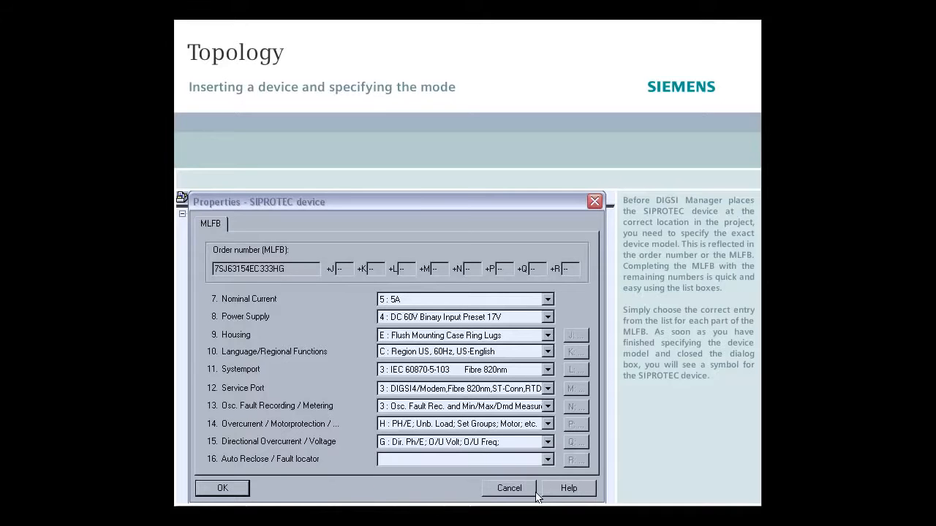
left_click(547, 459)
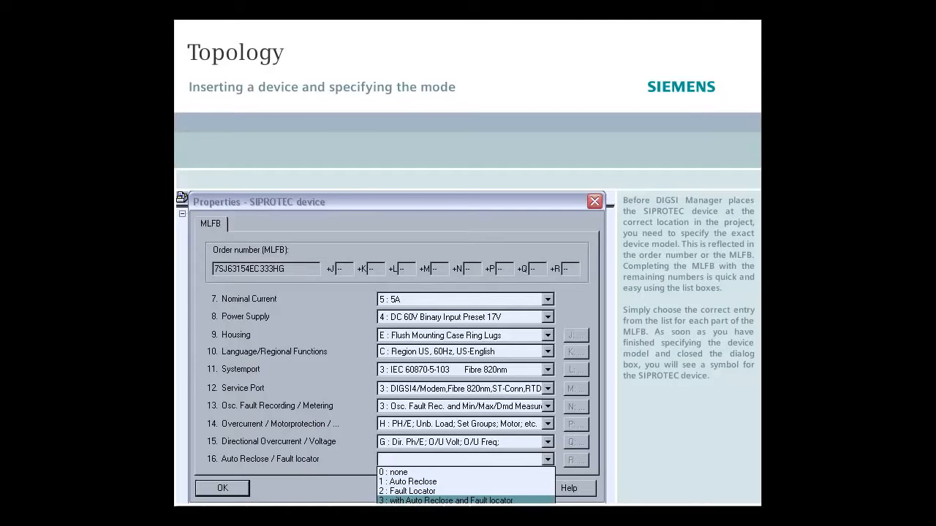
left_click(451, 501)
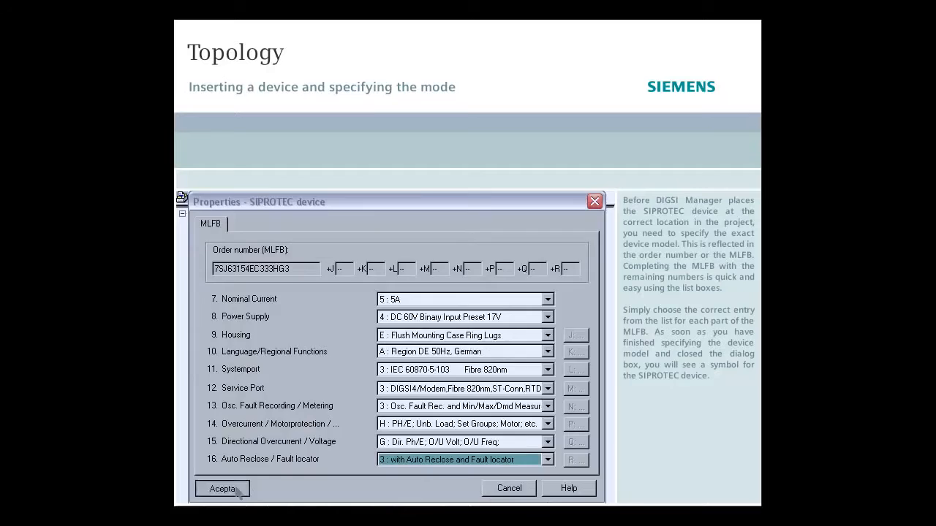
left_click(222, 489)
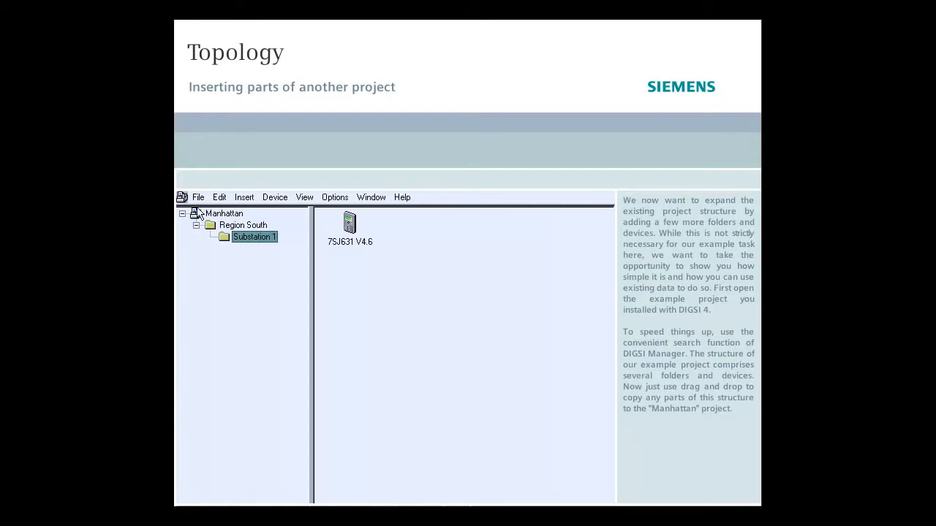
- Search the Digsi4 folder for projects and open the English sample Project 1
left_click(199, 197)
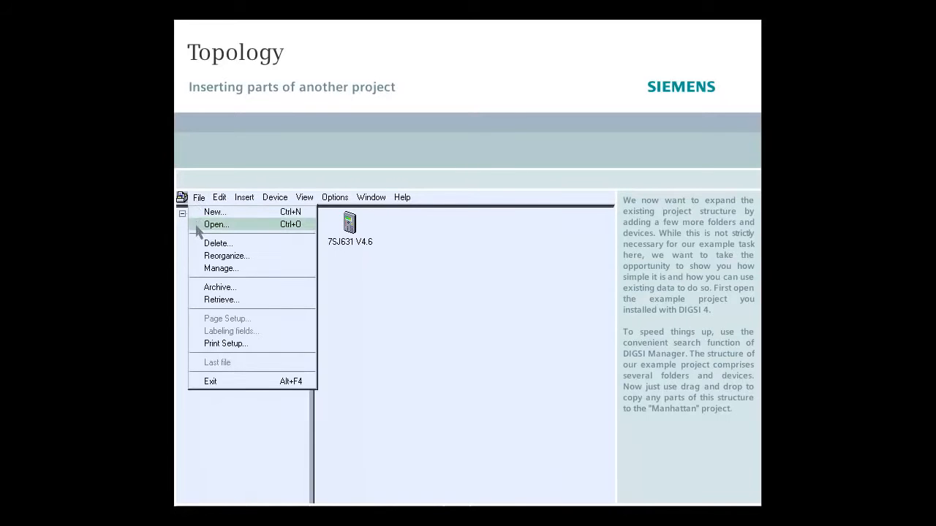
left_click(215, 225)
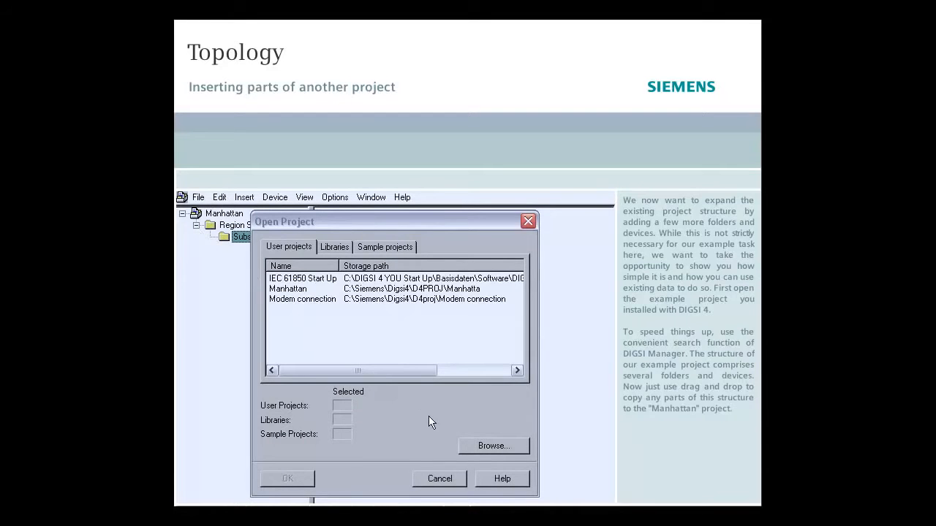
left_click(493, 446)
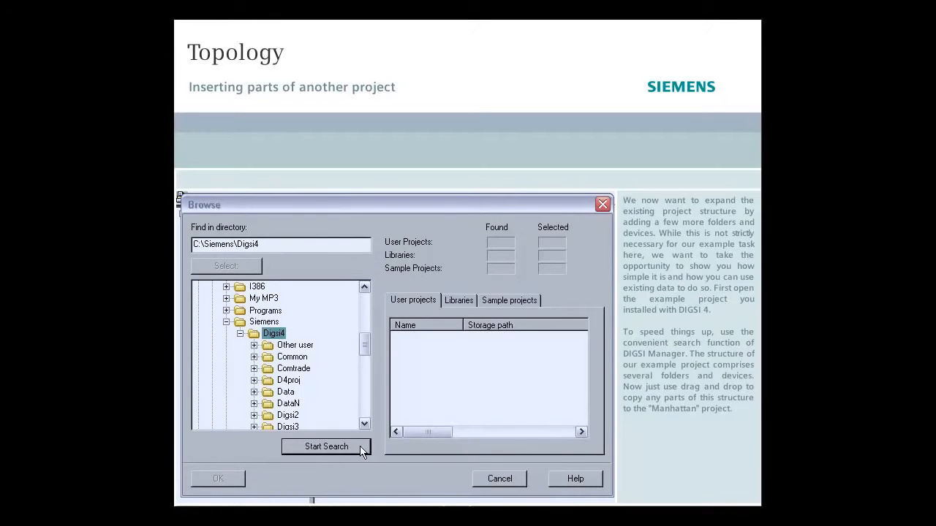
left_click(325, 447)
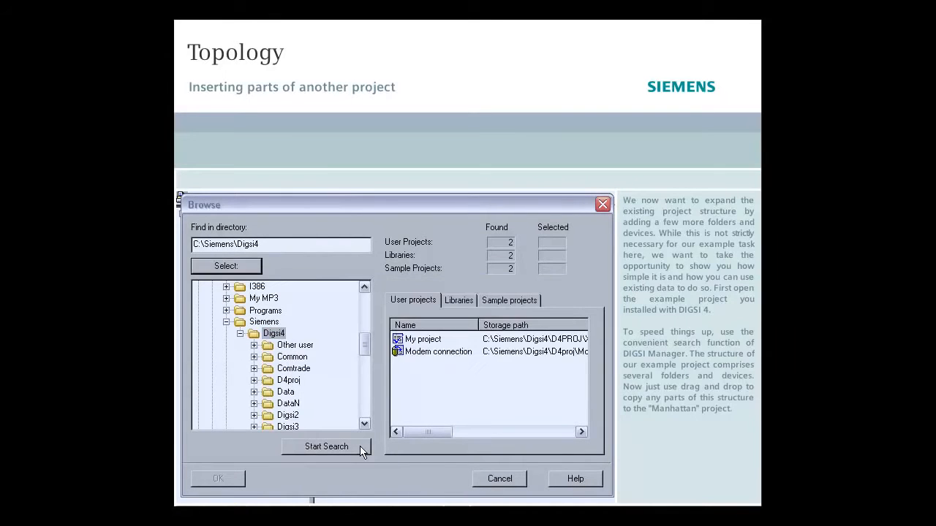
left_click(509, 299)
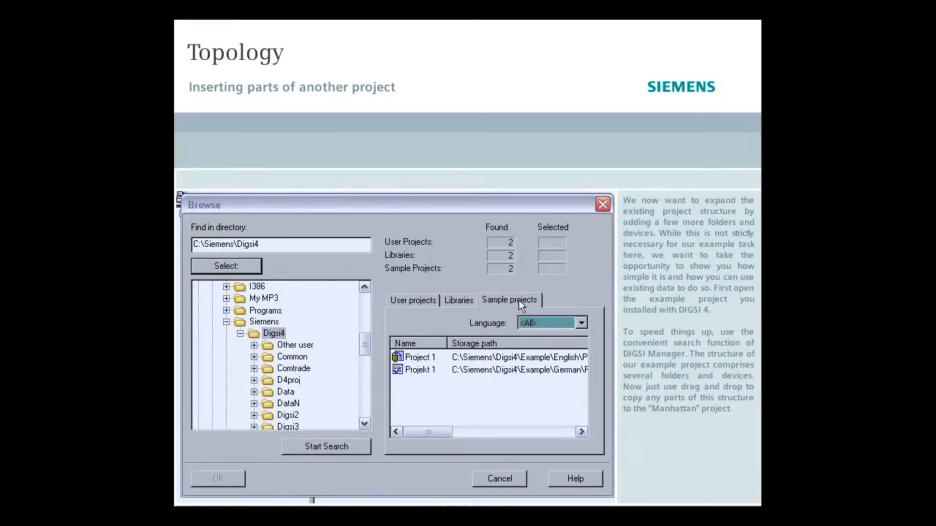
left_click(420, 357)
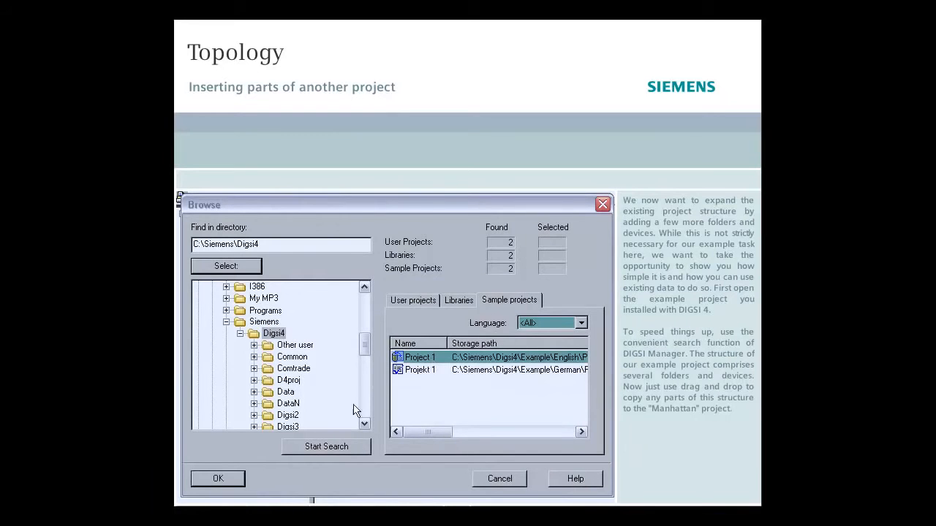
left_click(217, 478)
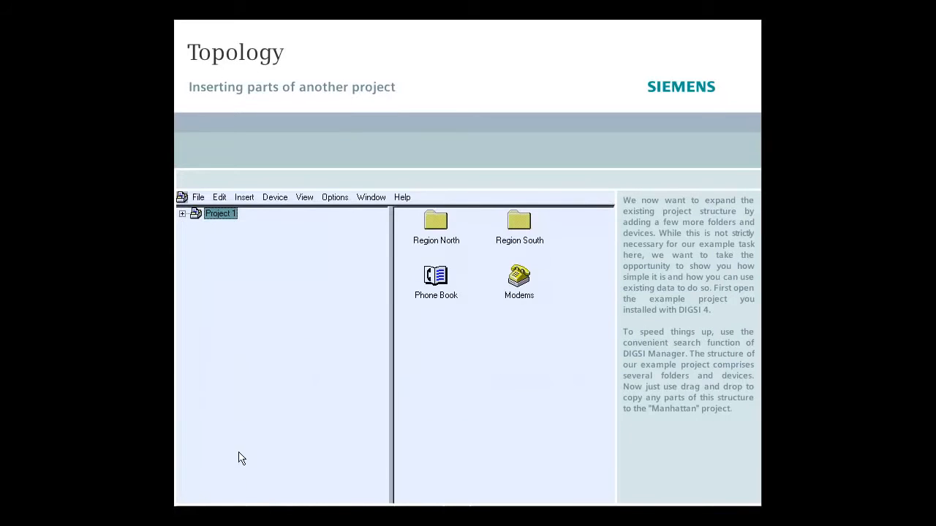
- Expand the whole Project 1 tree, tile both windows and copy Region North into Manhattan
left_click(305, 196)
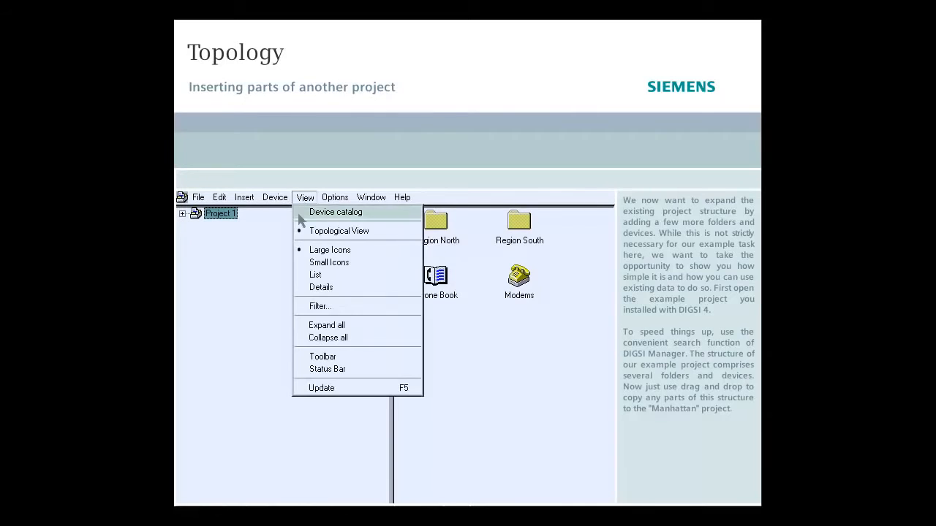
left_click(326, 325)
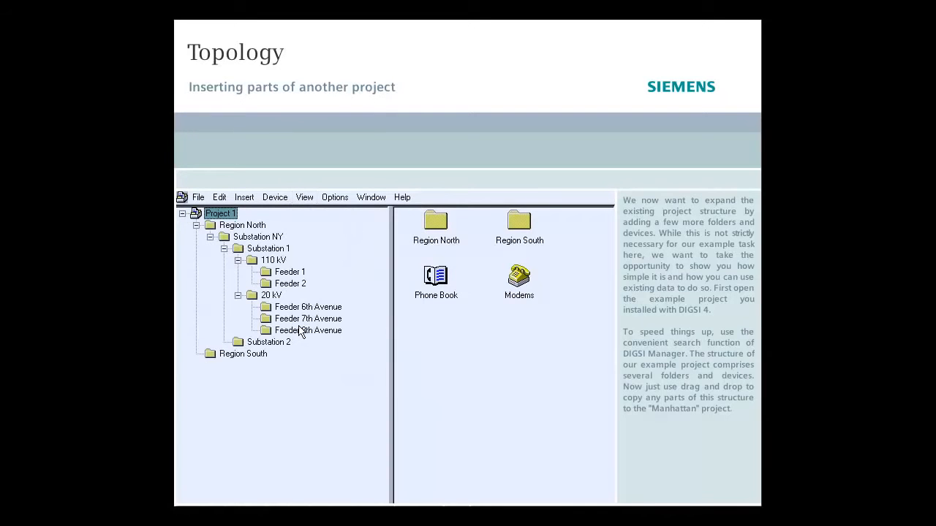
left_click(371, 197)
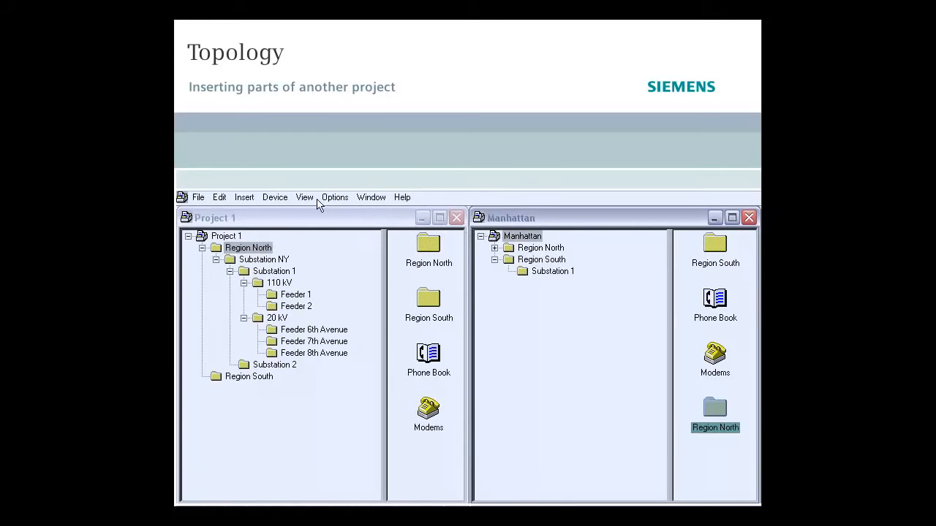
left_click(304, 197)
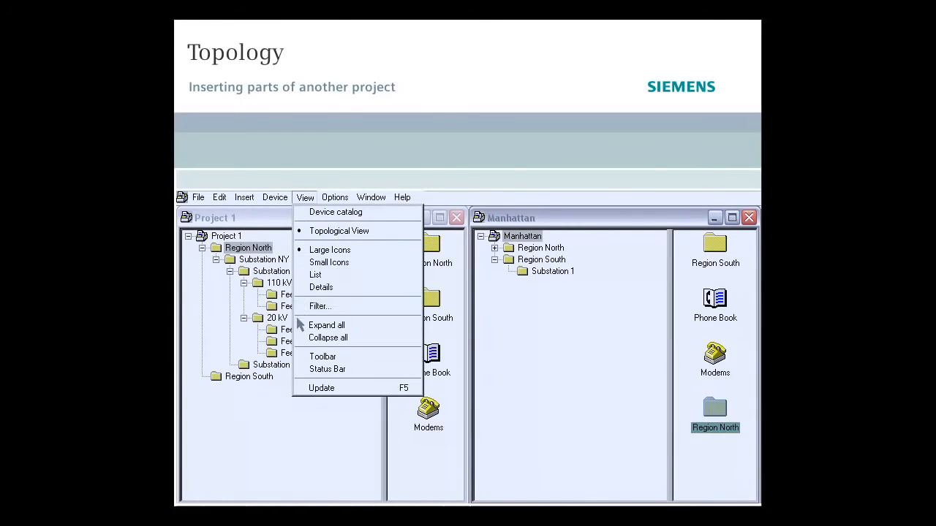